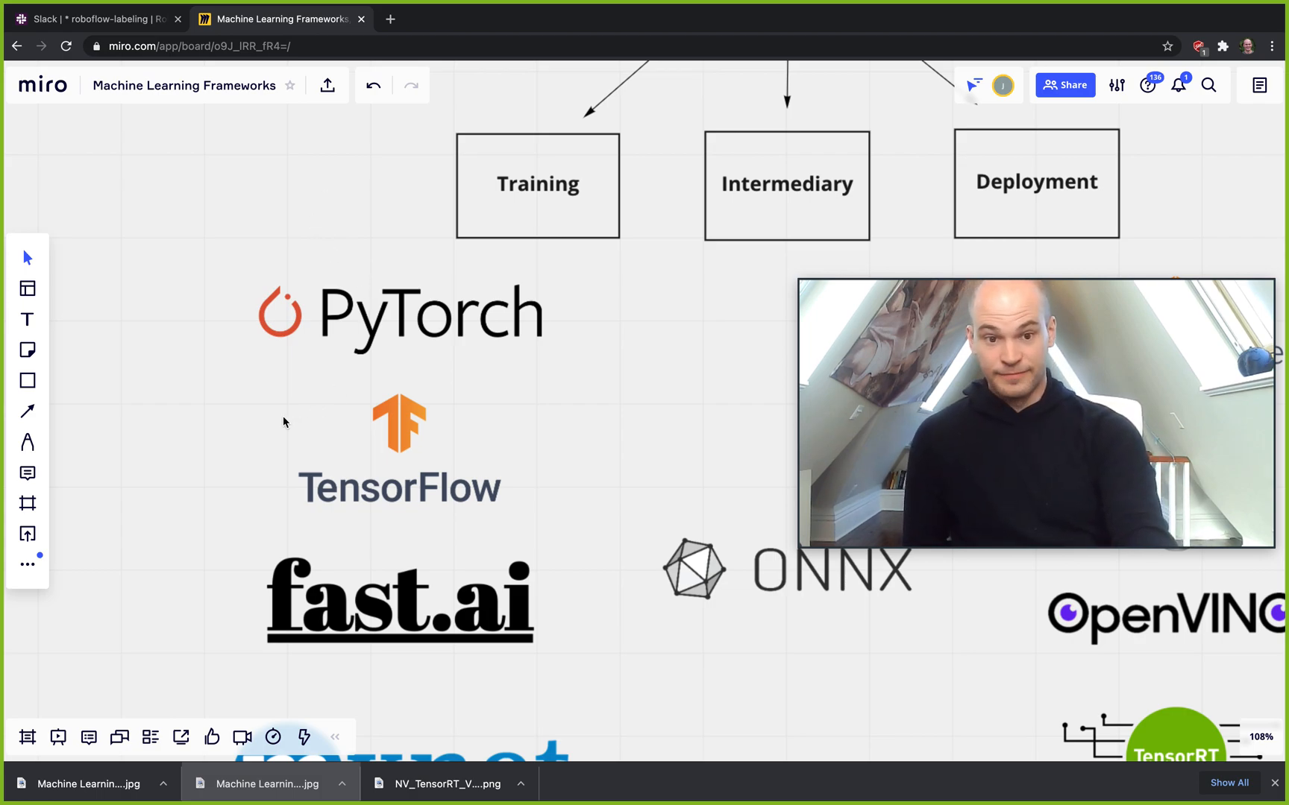
{"action": "mouse_move", "coordinate": [481, 302]}
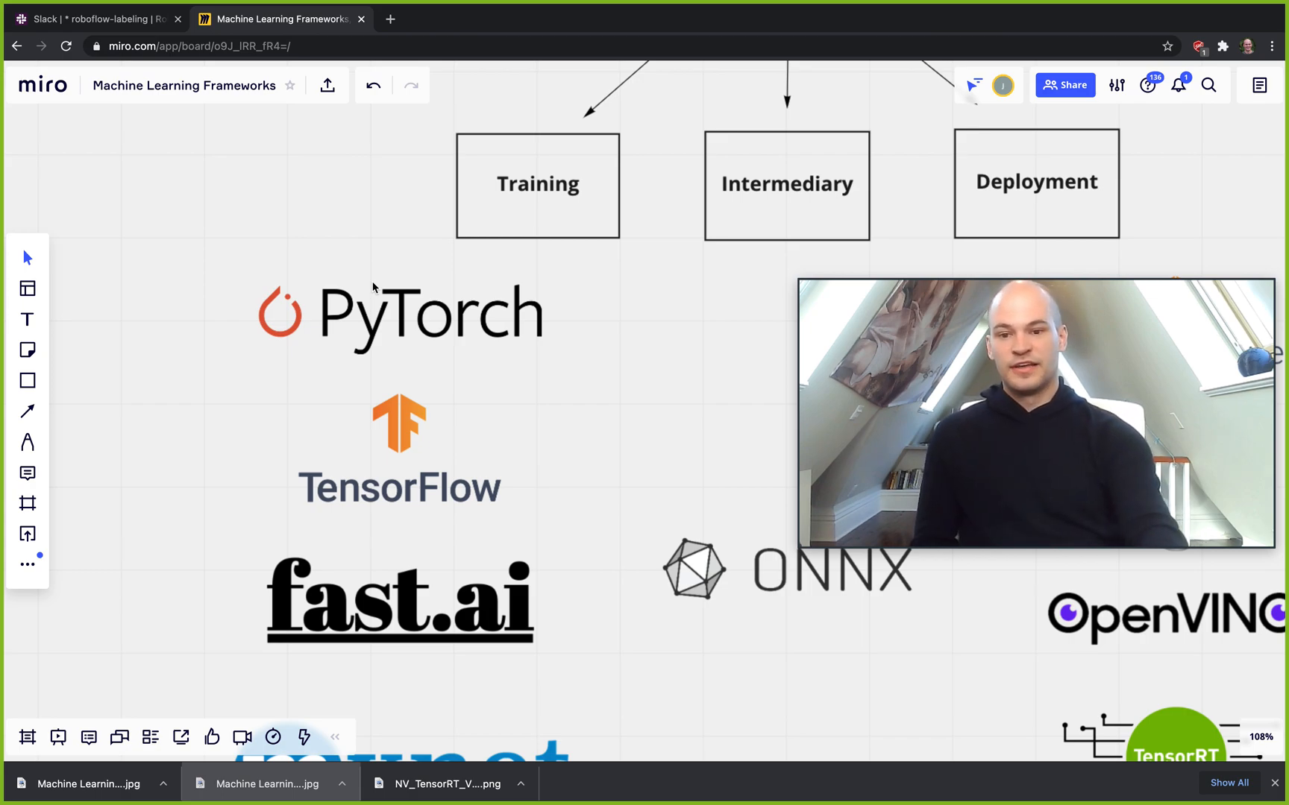
{"action": "scroll", "scroll_direction": "down", "scroll_amount": 3}
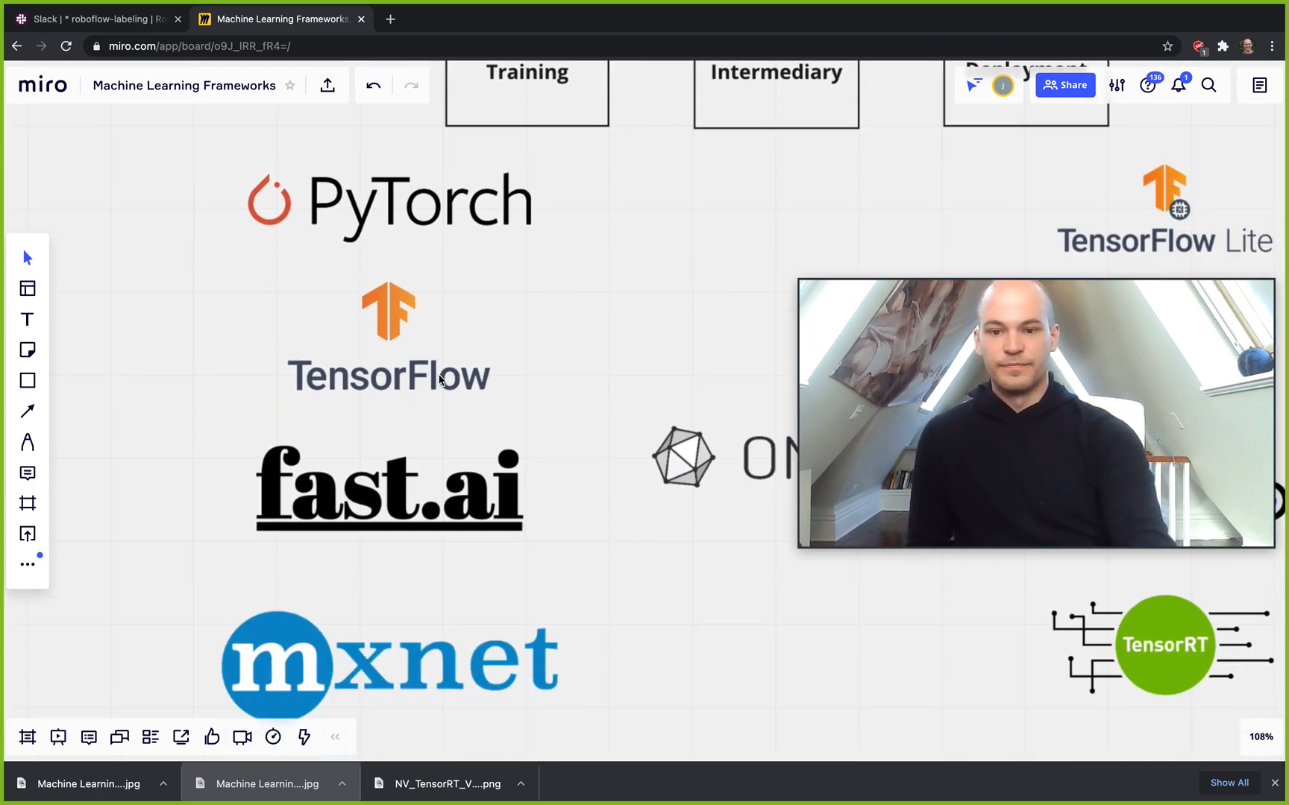
{"action": "mouse_move", "coordinate": [470, 398]}
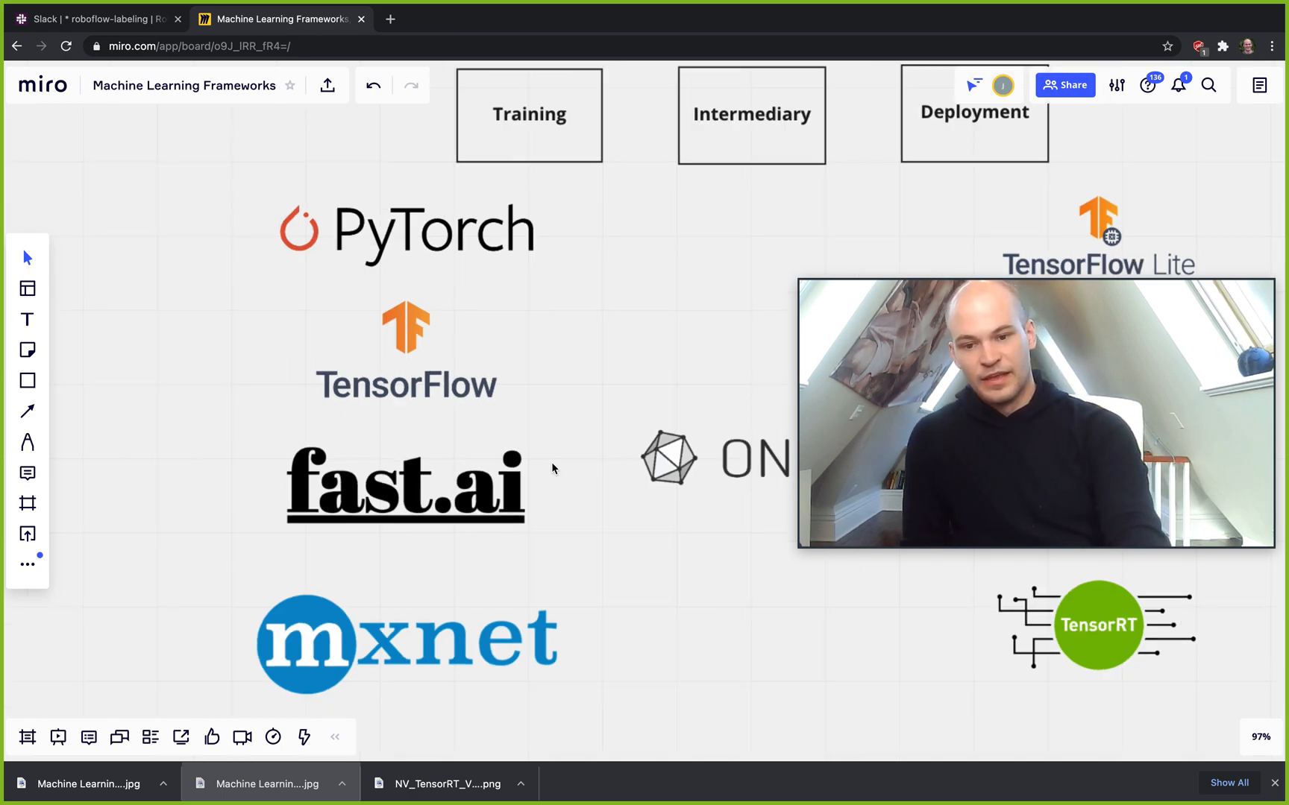
{"action": "scroll", "scroll_direction": "down", "scroll_amount": 3}
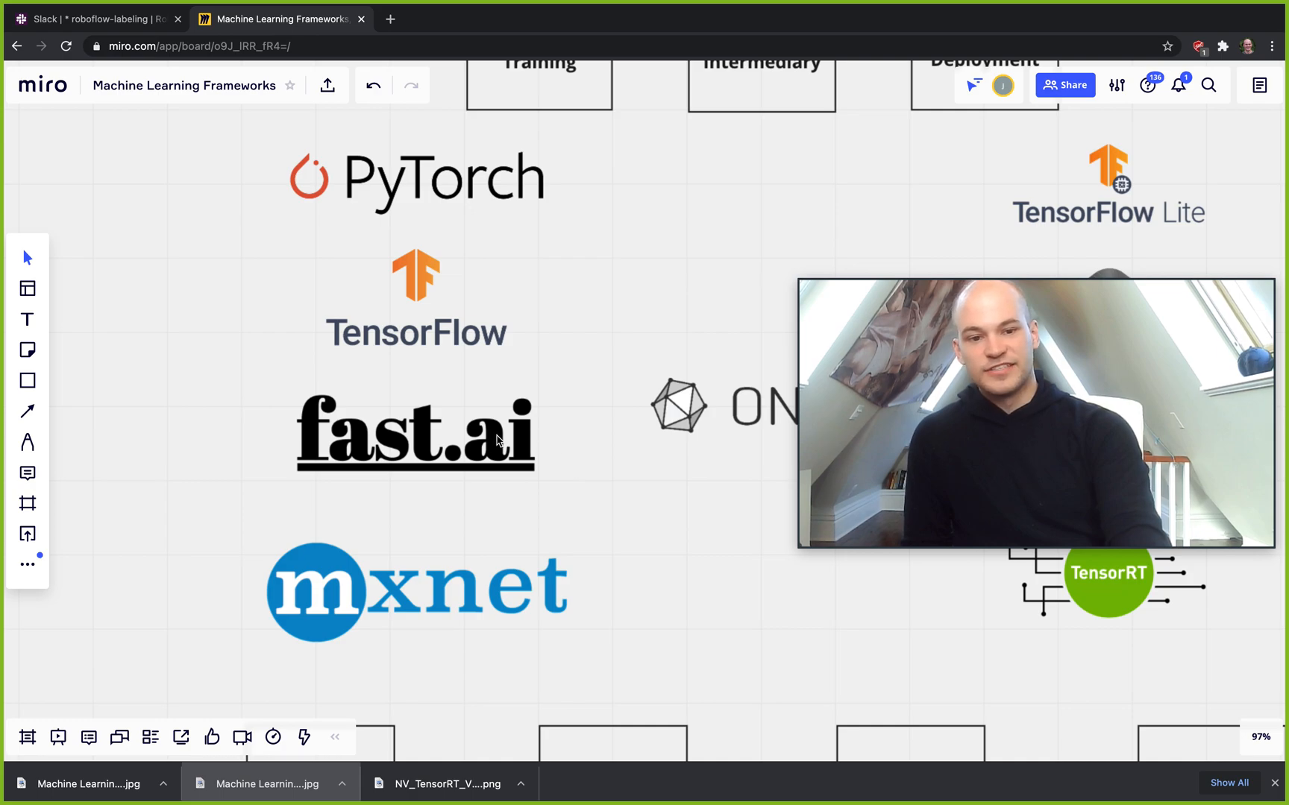
{"action": "mouse_move", "coordinate": [304, 401]}
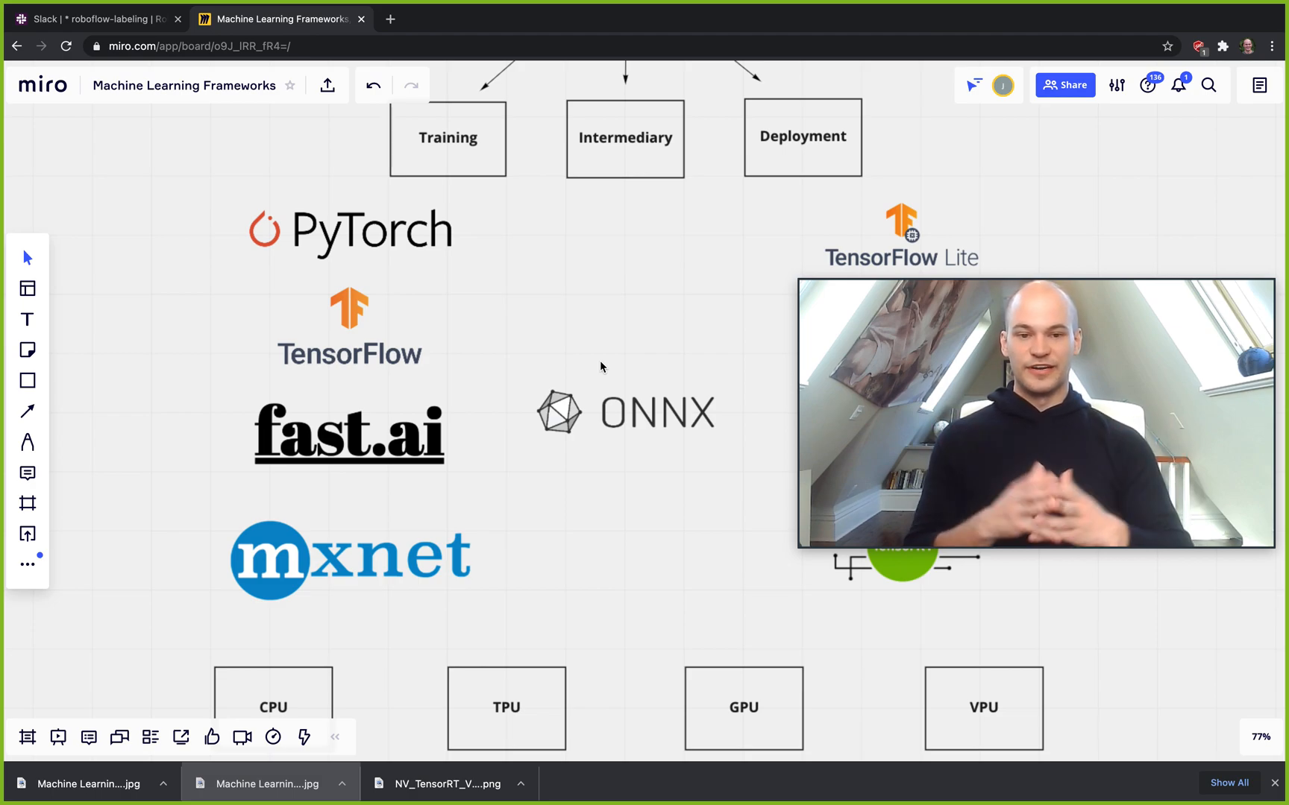
{"action": "mouse_move", "coordinate": [647, 367]}
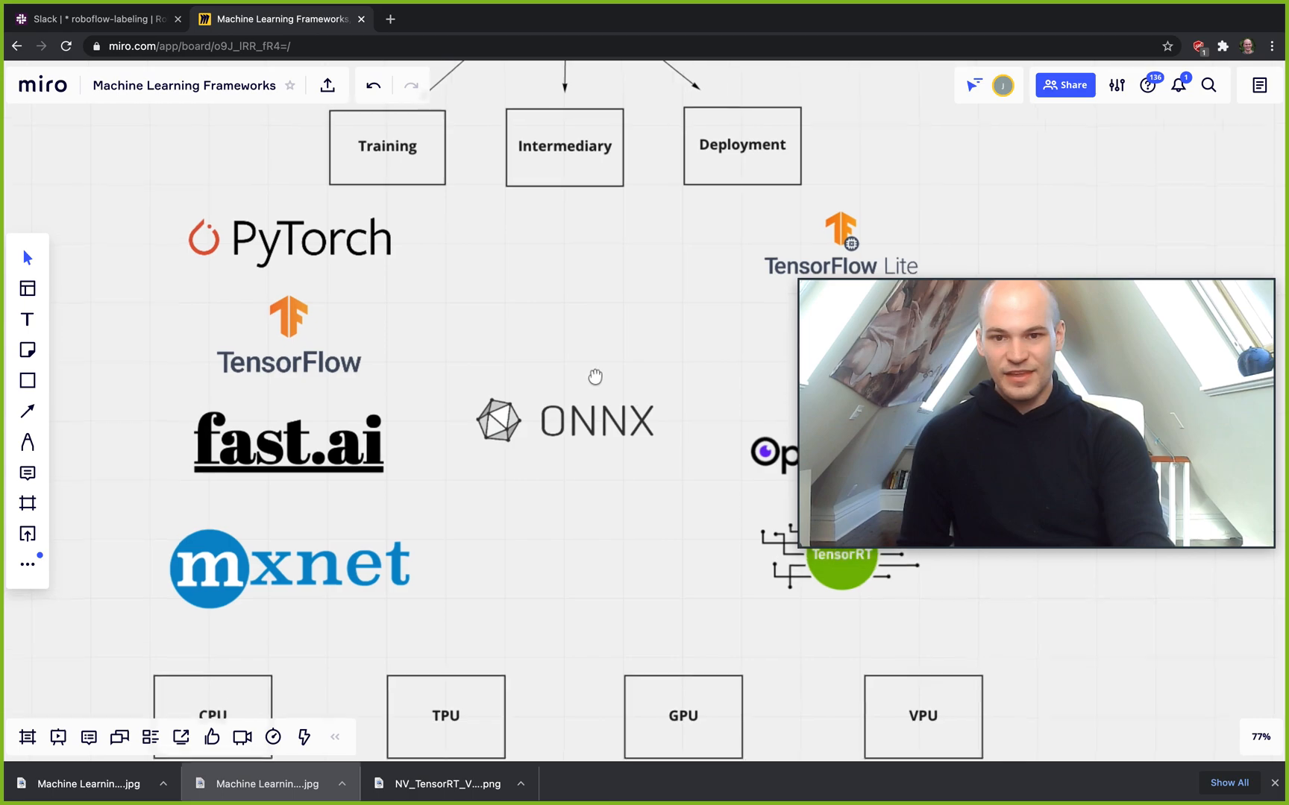
{"action": "scroll", "scroll_direction": "down", "scroll_amount": 3}
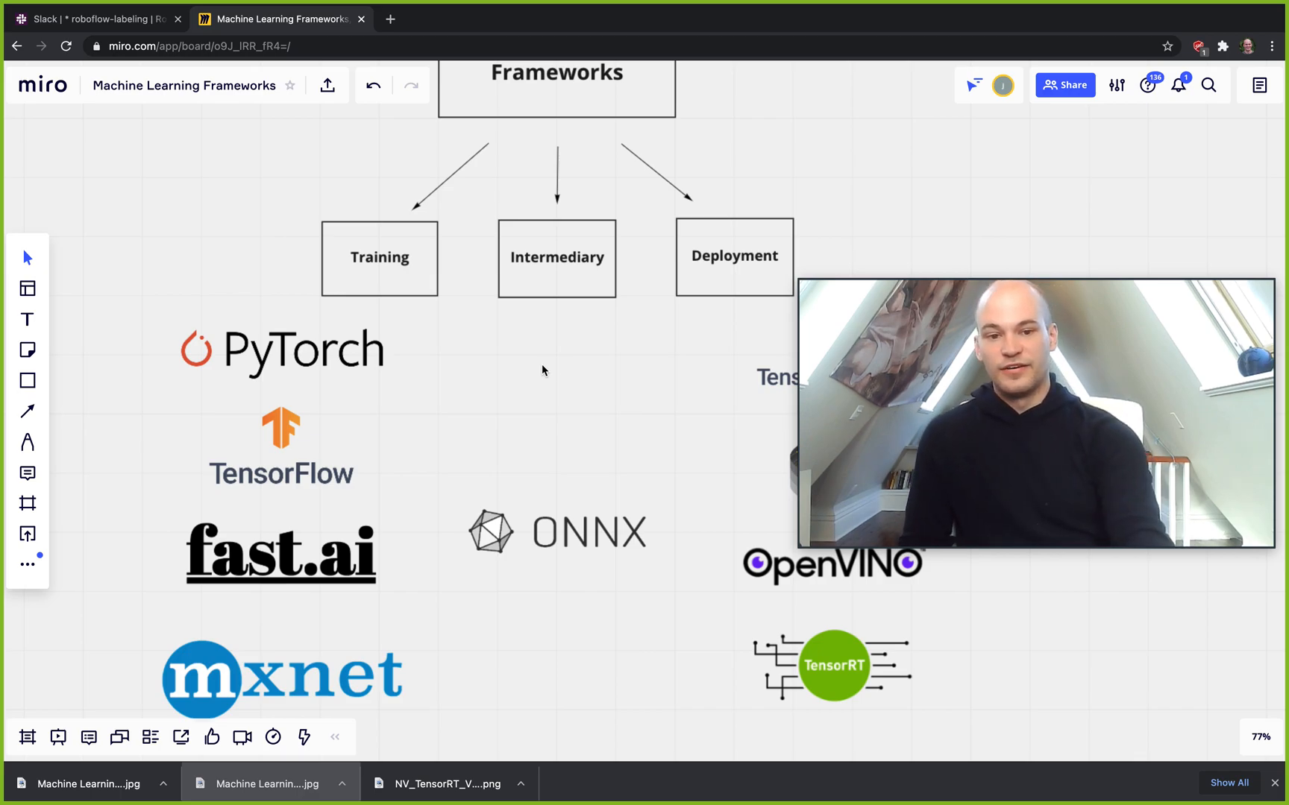
{"action": "scroll", "scroll_direction": "down", "scroll_amount": 3}
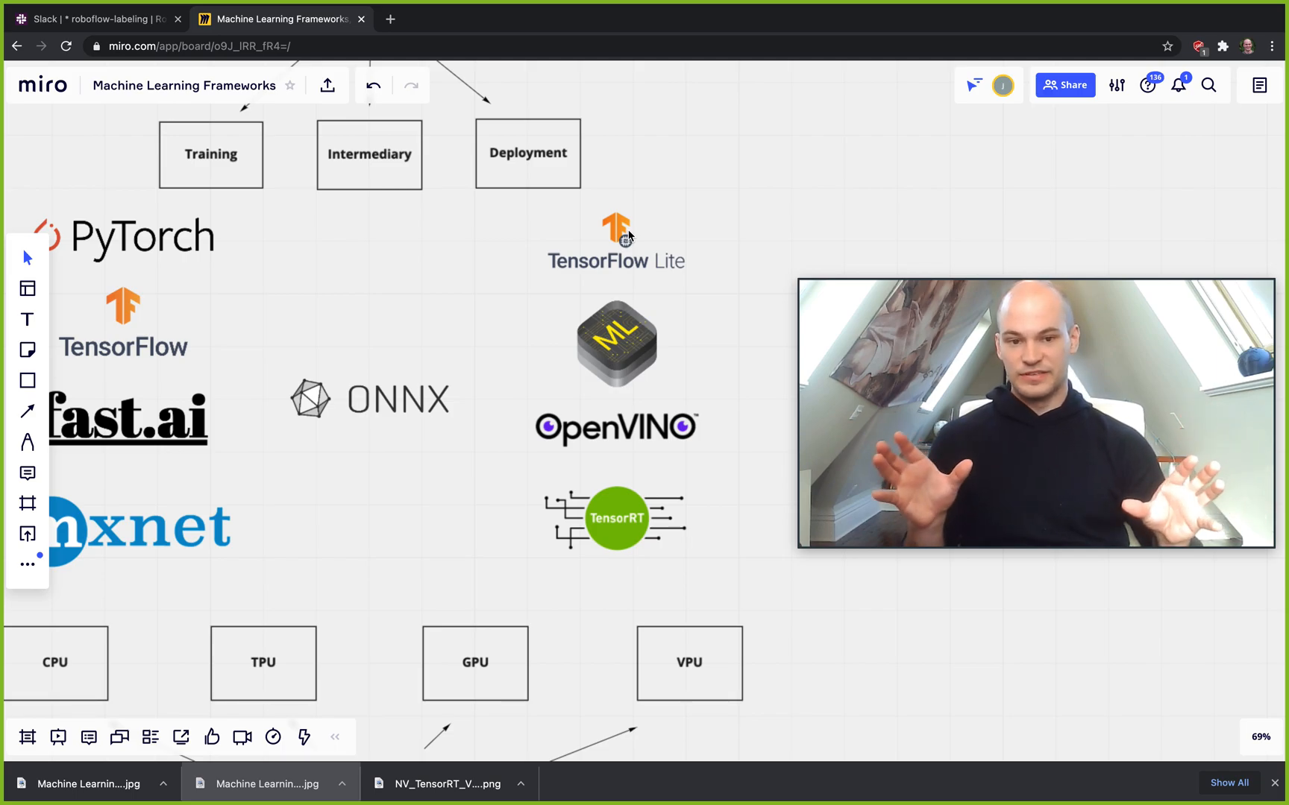
{"action": "mouse_move", "coordinate": [620, 170]}
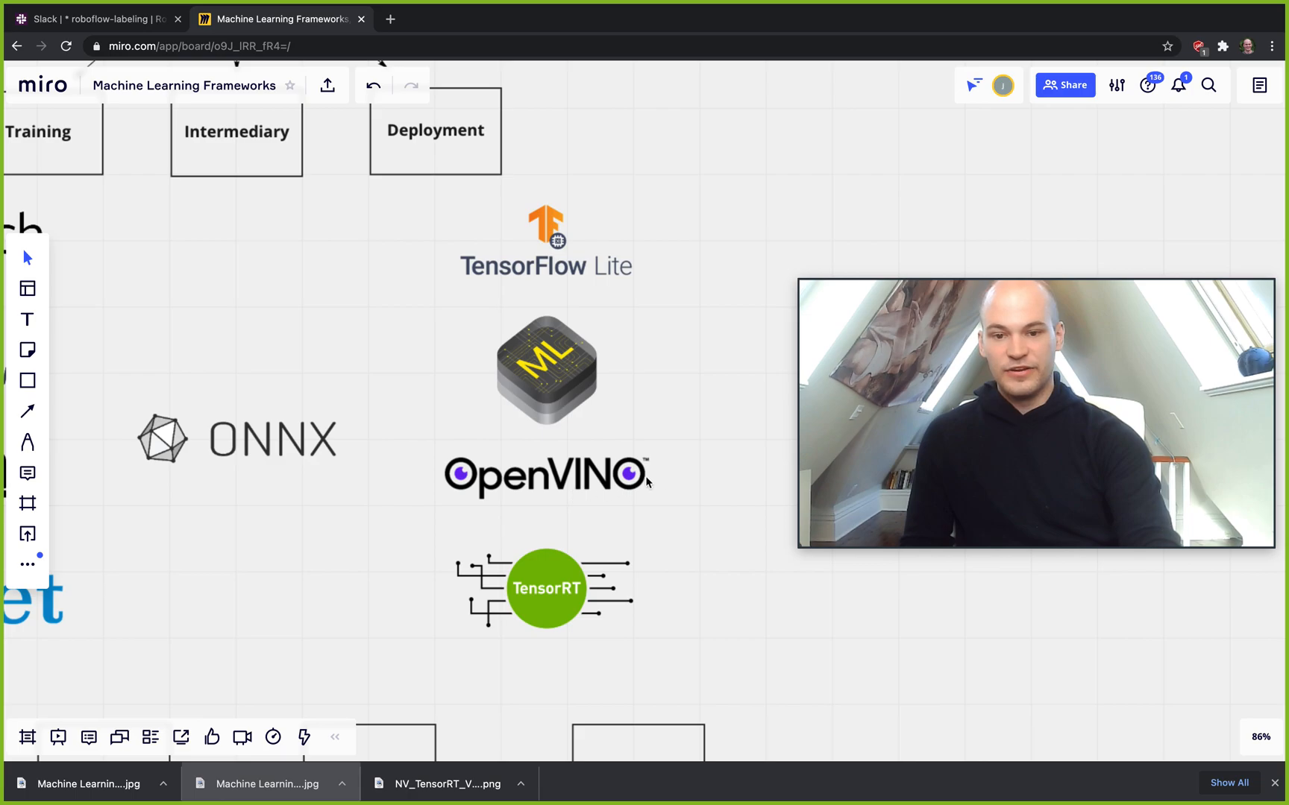
{"action": "scroll", "scroll_direction": "down", "scroll_amount": 3}
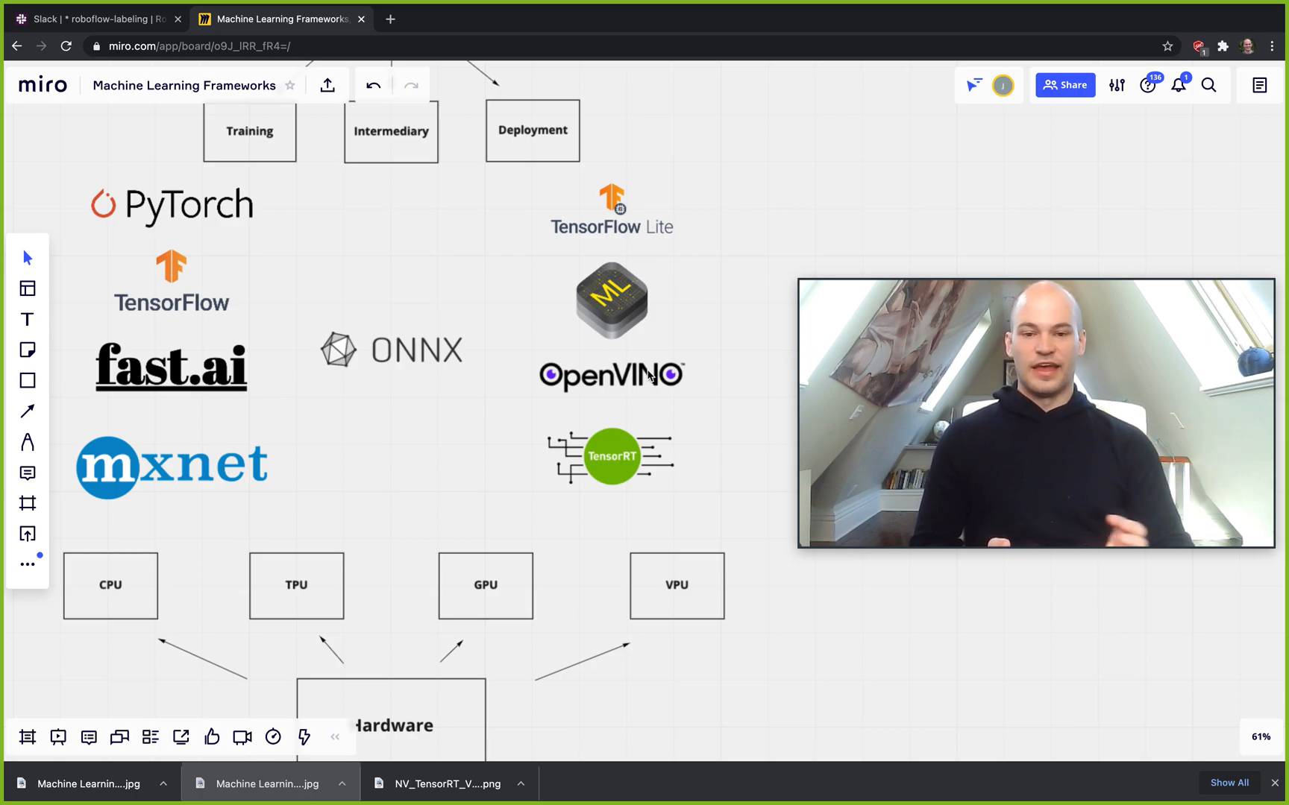
{"action": "scroll", "scroll_direction": "down", "scroll_amount": 3}
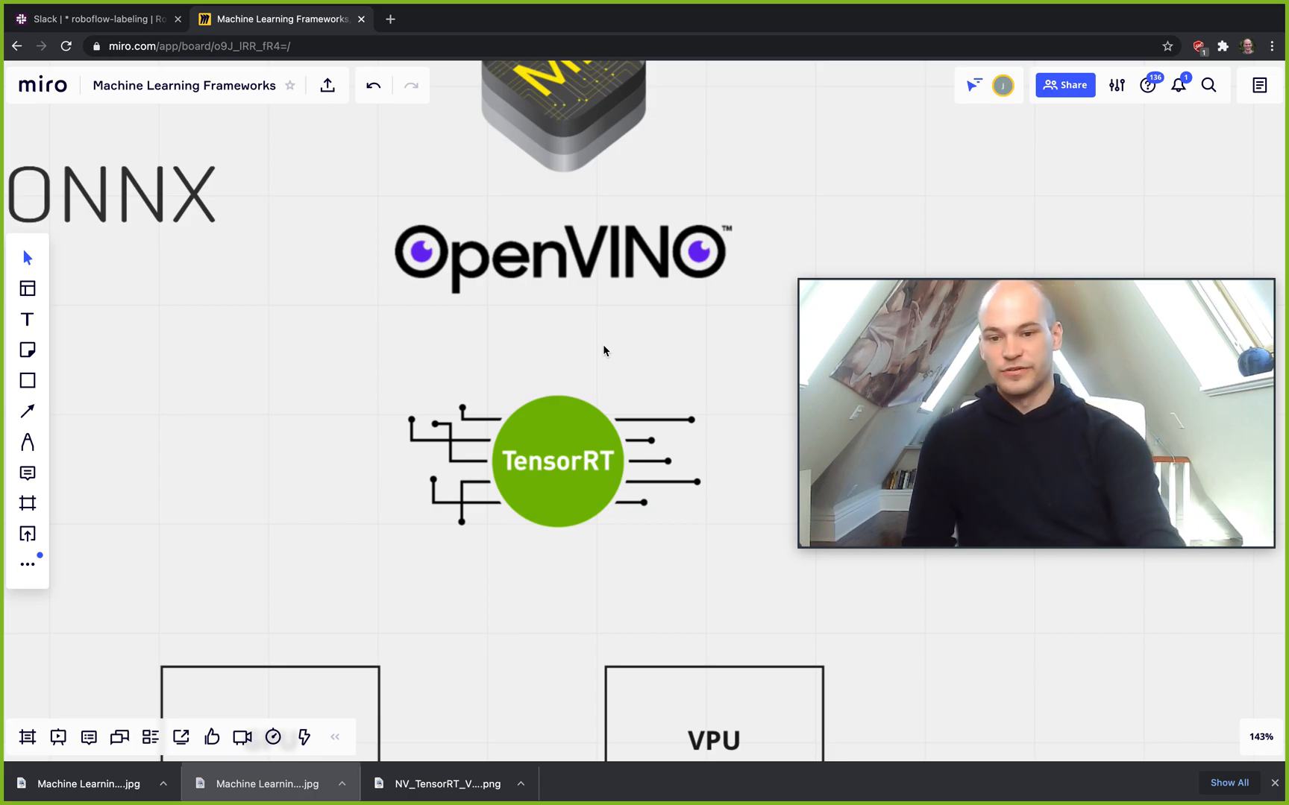
{"action": "scroll", "scroll_direction": "down", "scroll_amount": 3}
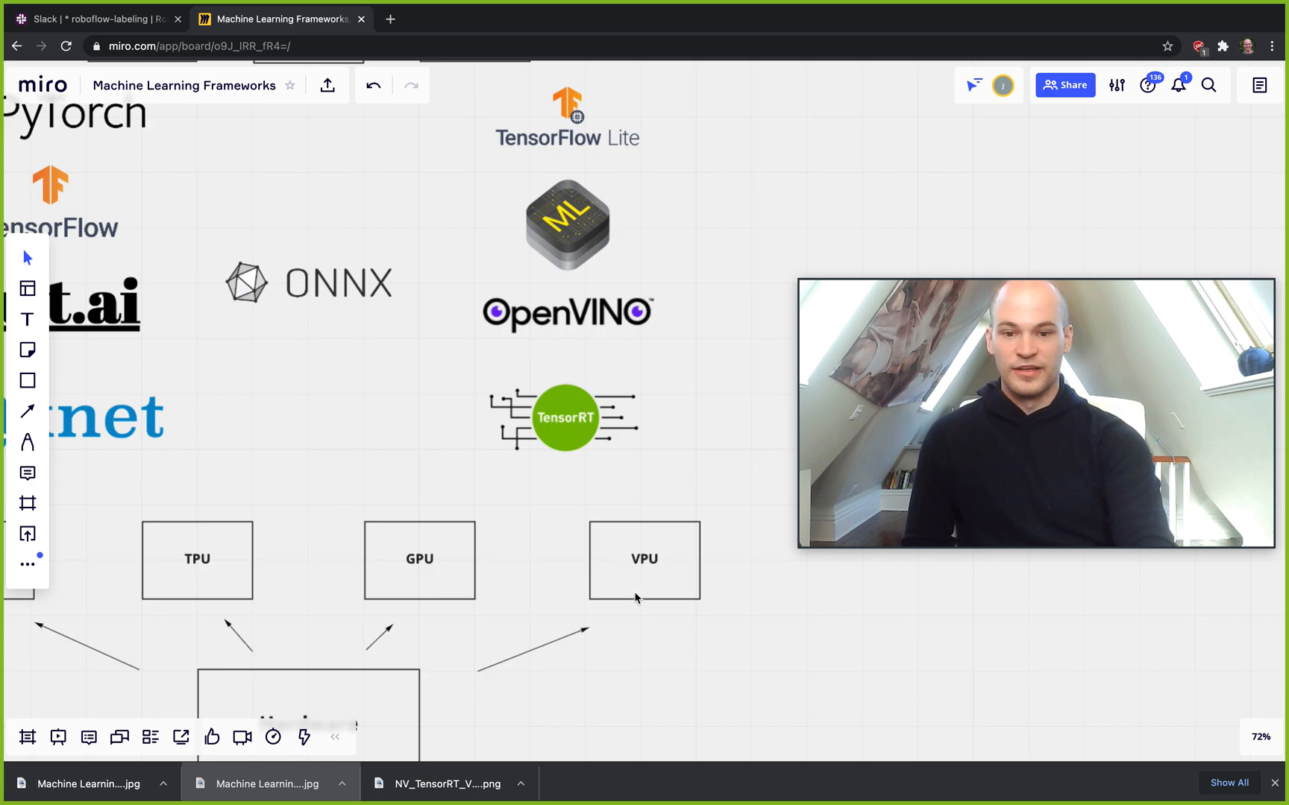
{"action": "scroll", "scroll_direction": "down", "scroll_amount": 3}
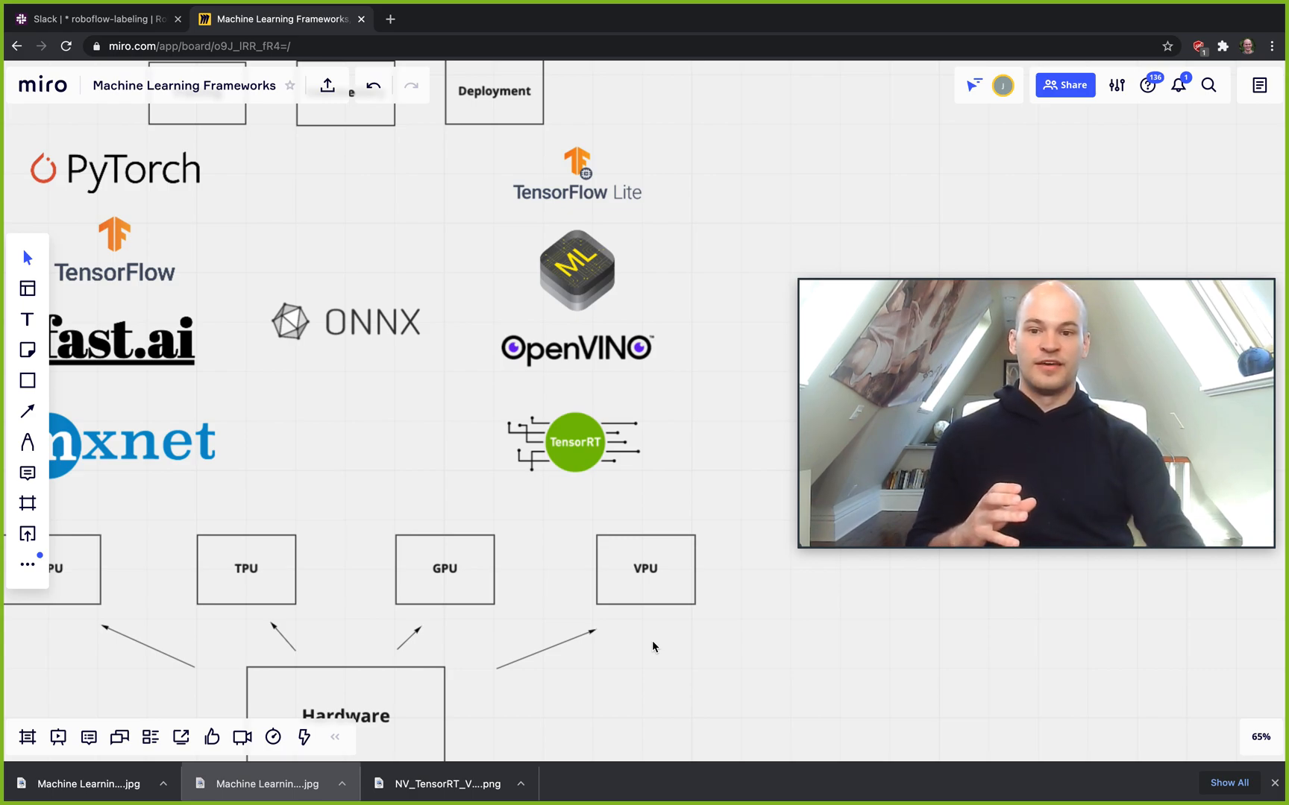
{"action": "mouse_move", "coordinate": [263, 402]}
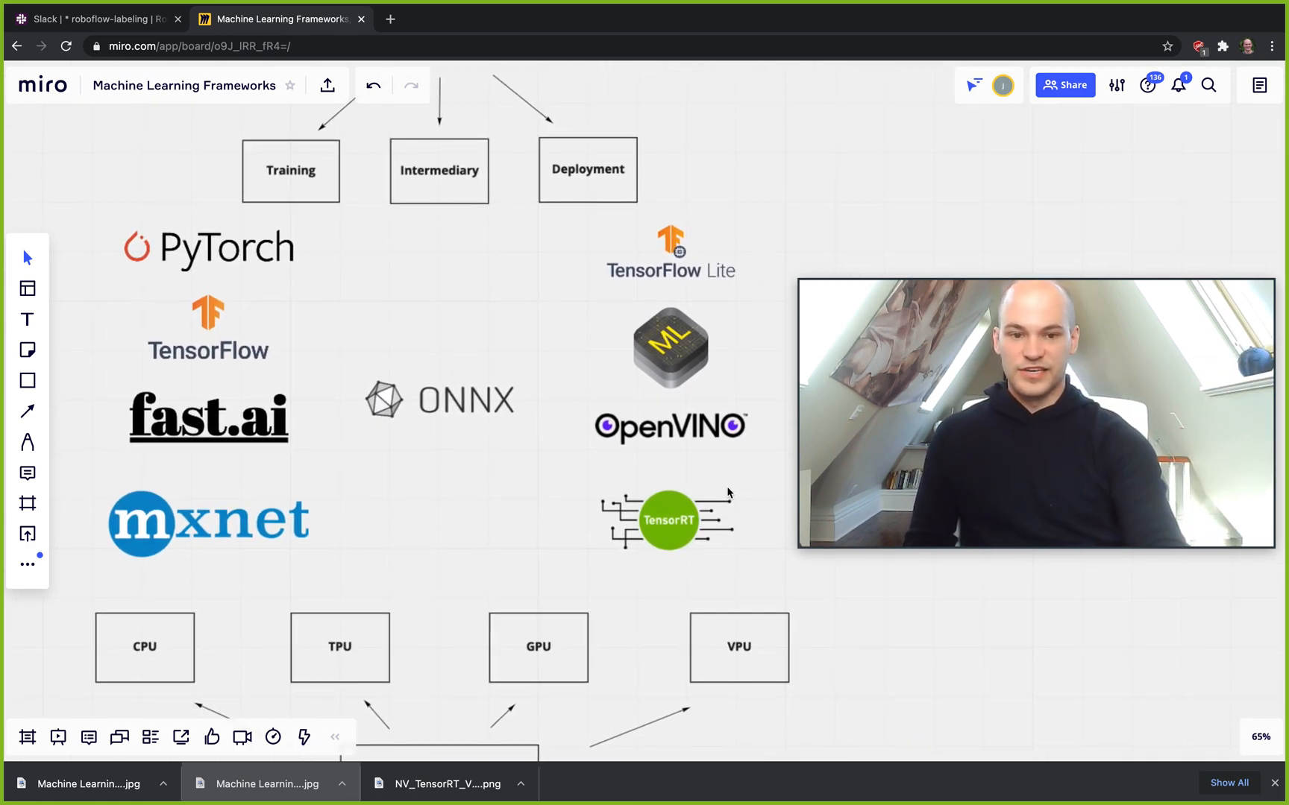
{"action": "scroll", "scroll_direction": "down", "scroll_amount": 3}
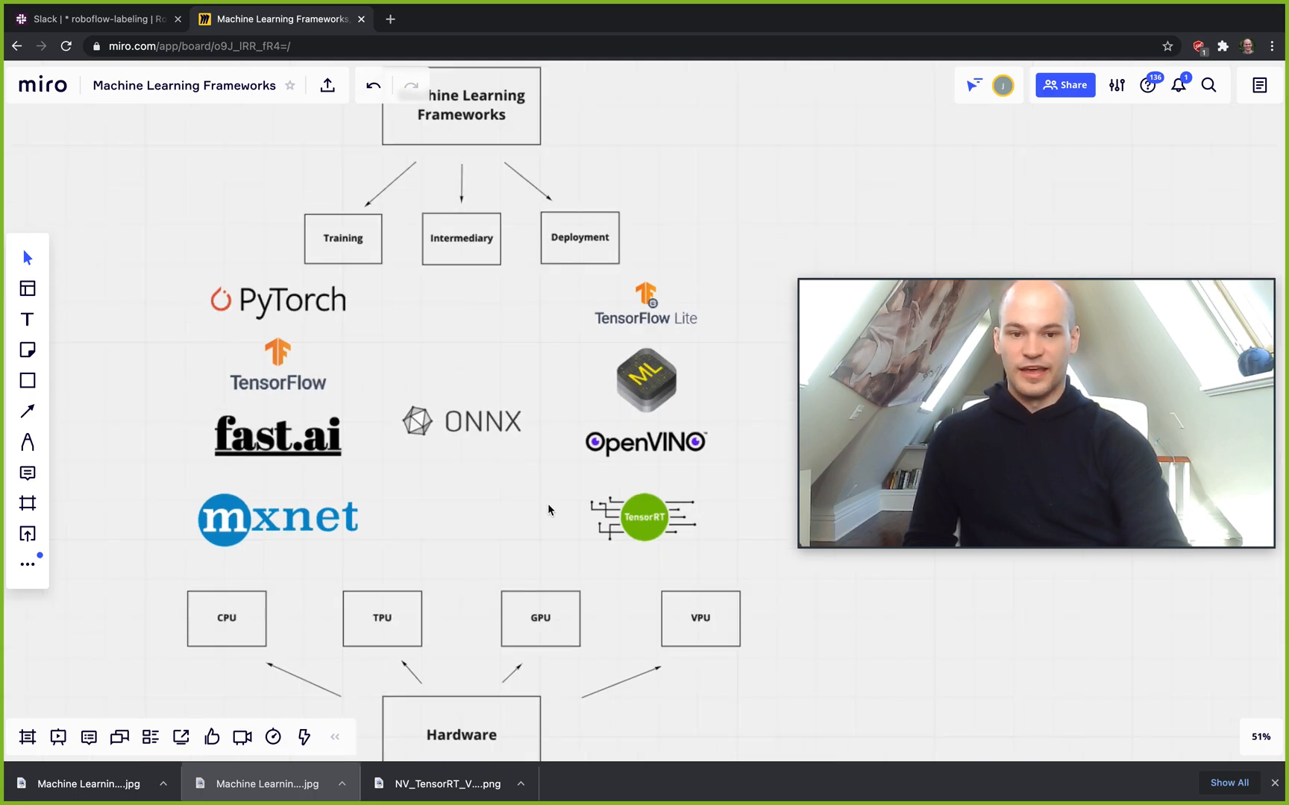
{"action": "scroll", "scroll_direction": "down", "scroll_amount": 3}
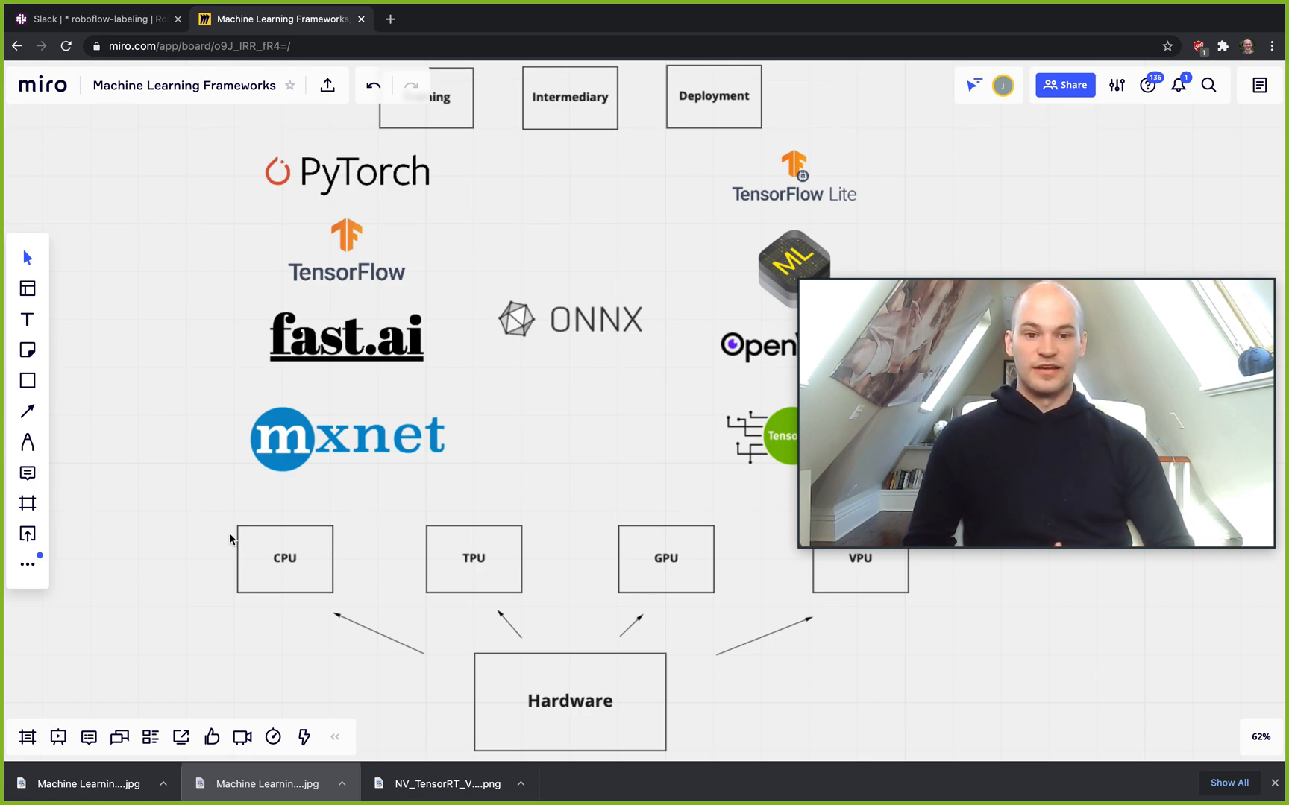
{"action": "mouse_move", "coordinate": [558, 434]}
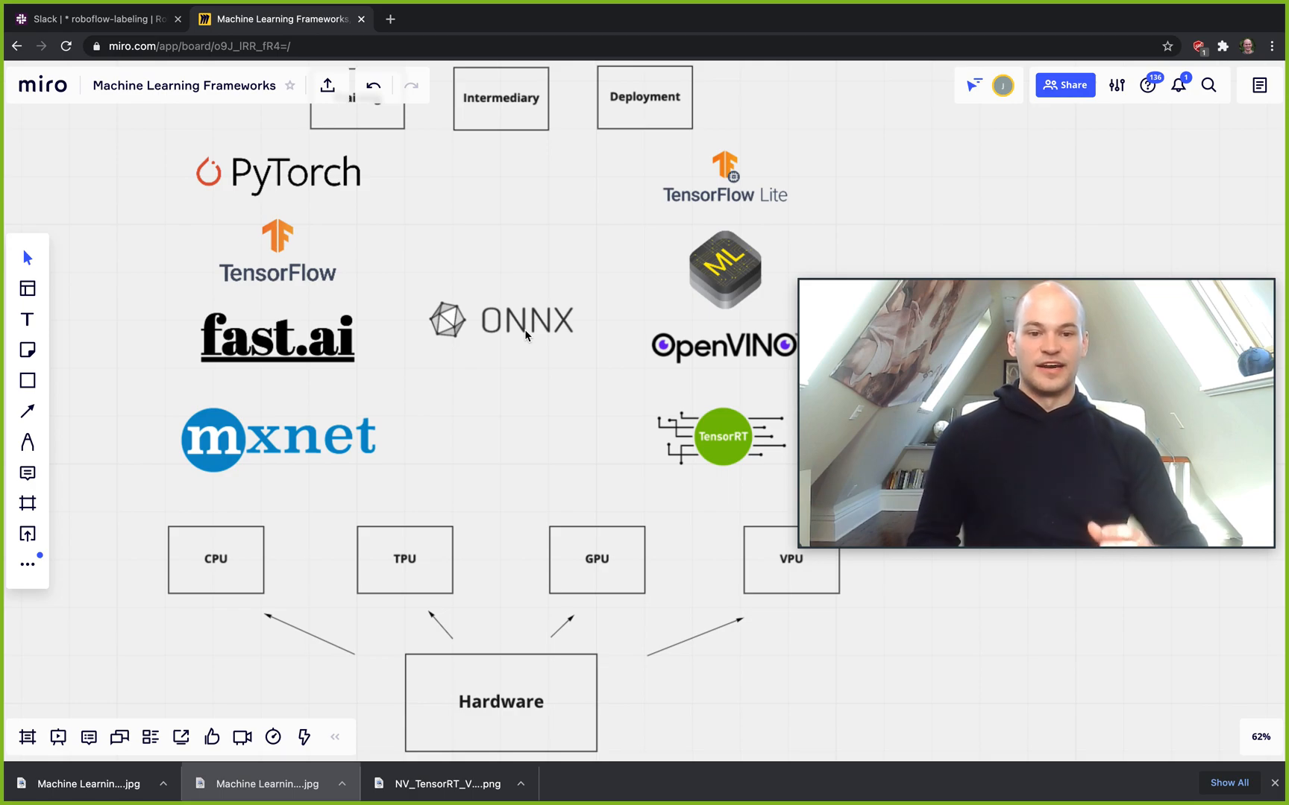
{"action": "mouse_move", "coordinate": [548, 356]}
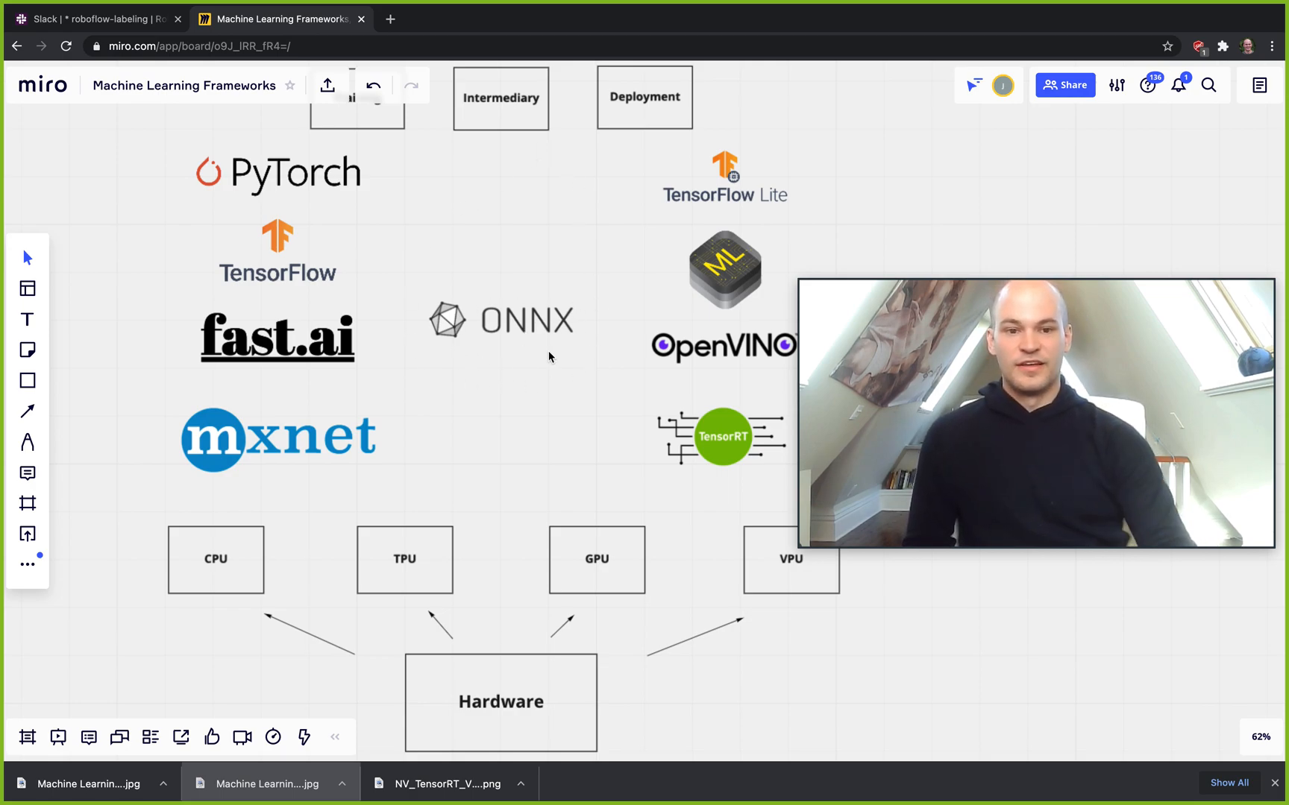
{"action": "scroll", "scroll_direction": "down", "scroll_amount": 3}
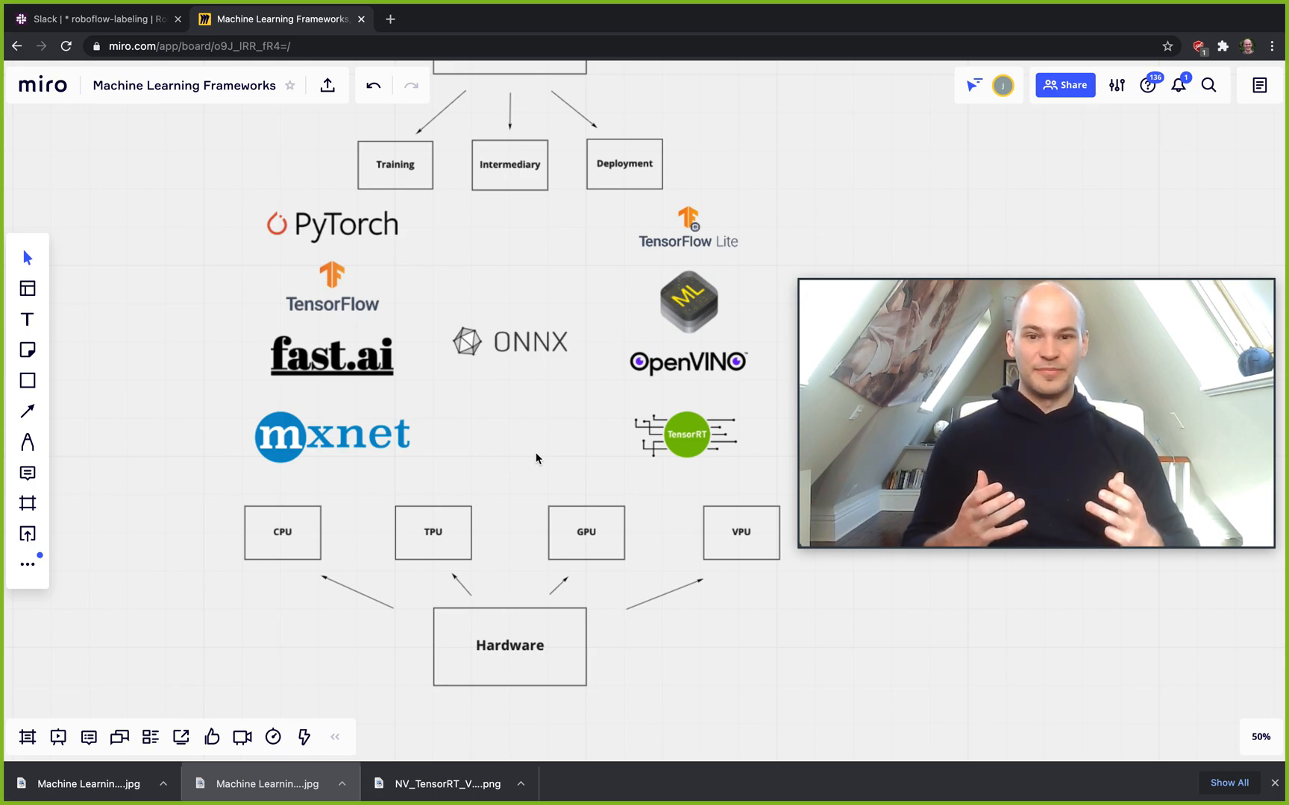
{"action": "scroll", "scroll_direction": "down", "scroll_amount": 3}
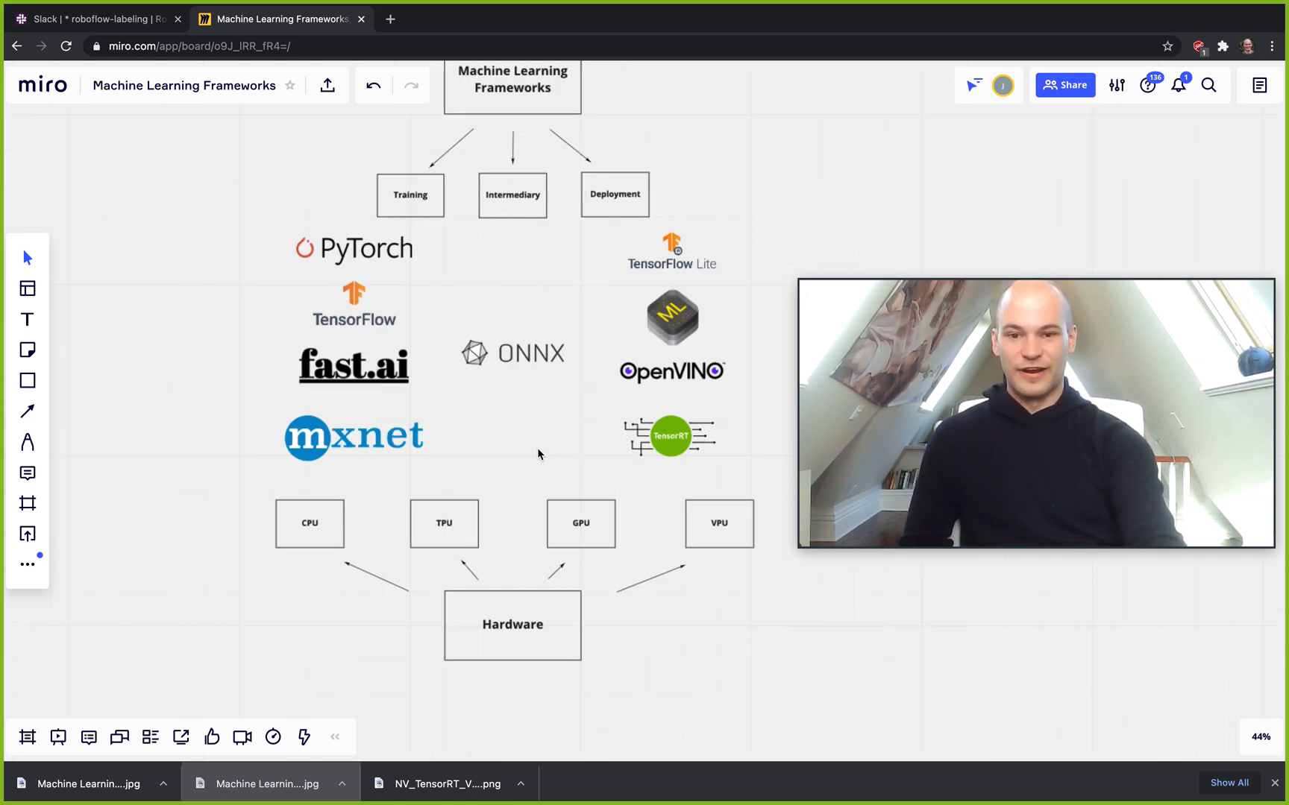